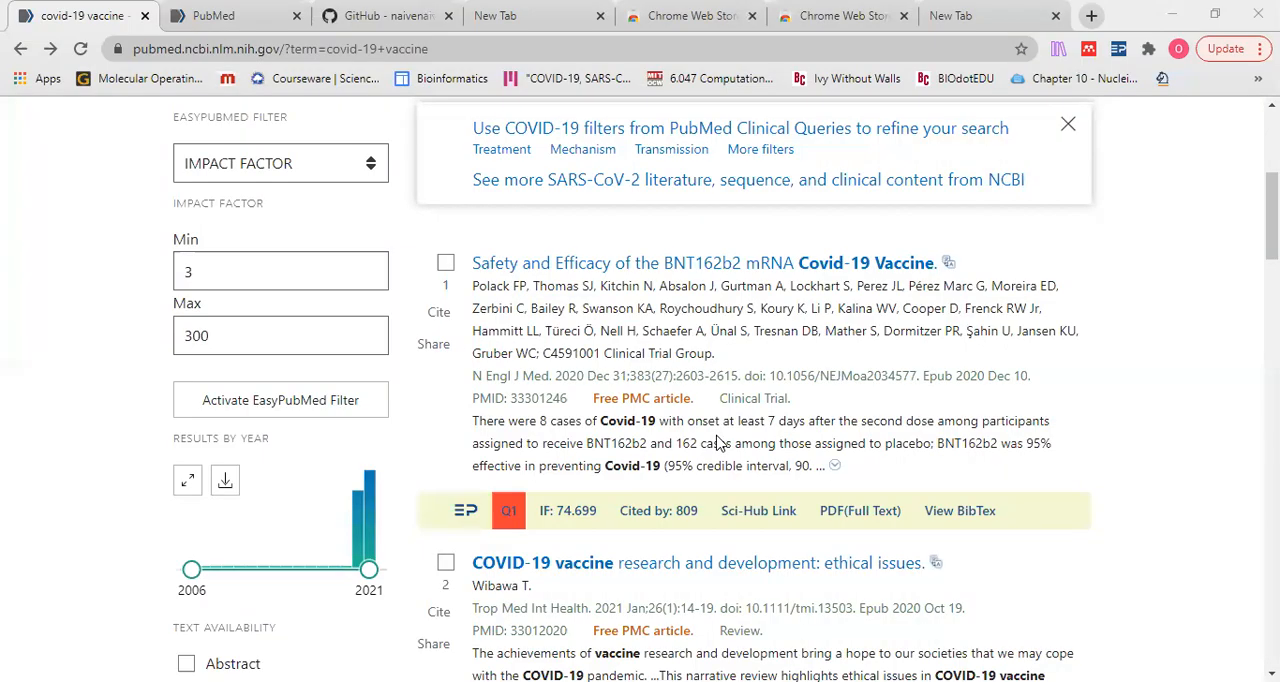
pyautogui.moveTo(604, 404)
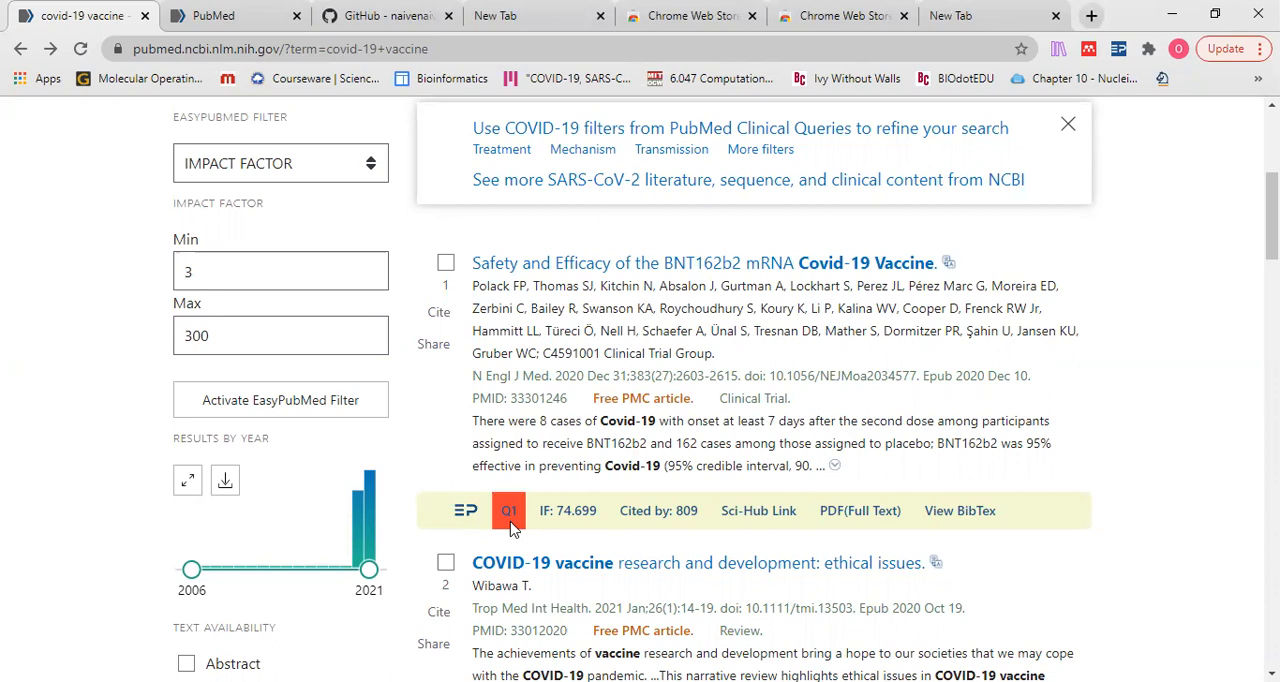
pyautogui.moveTo(572, 518)
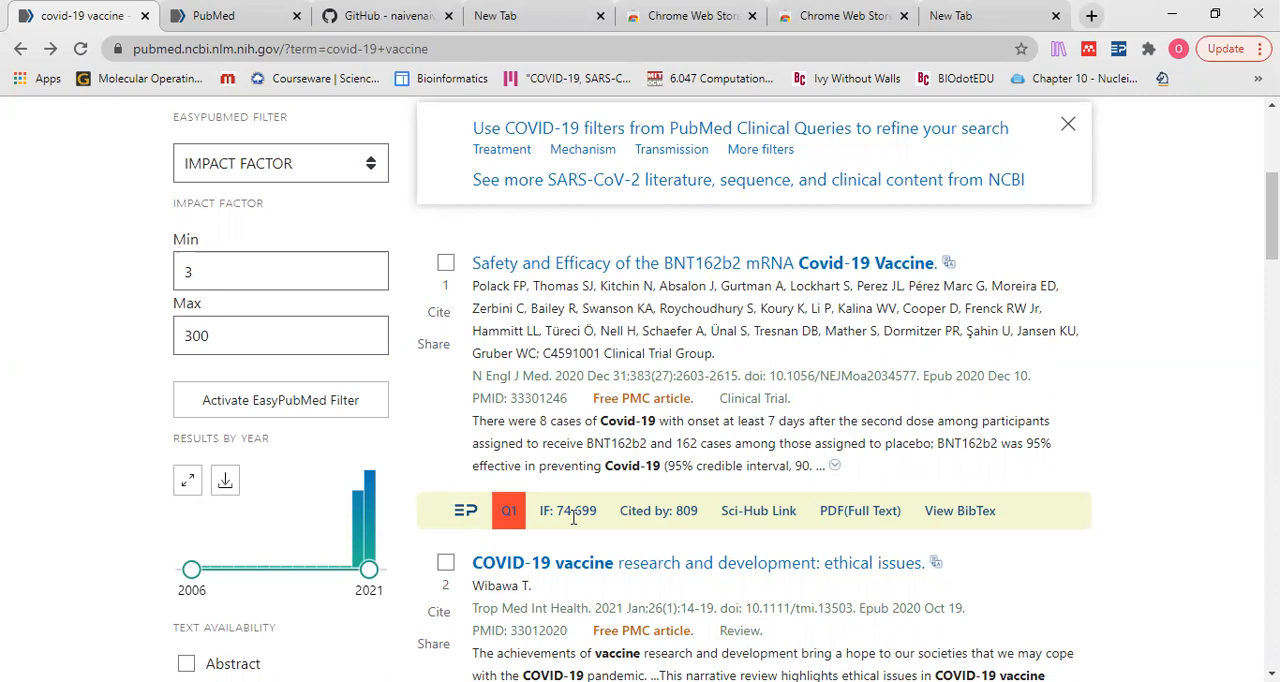
pyautogui.moveTo(636, 512)
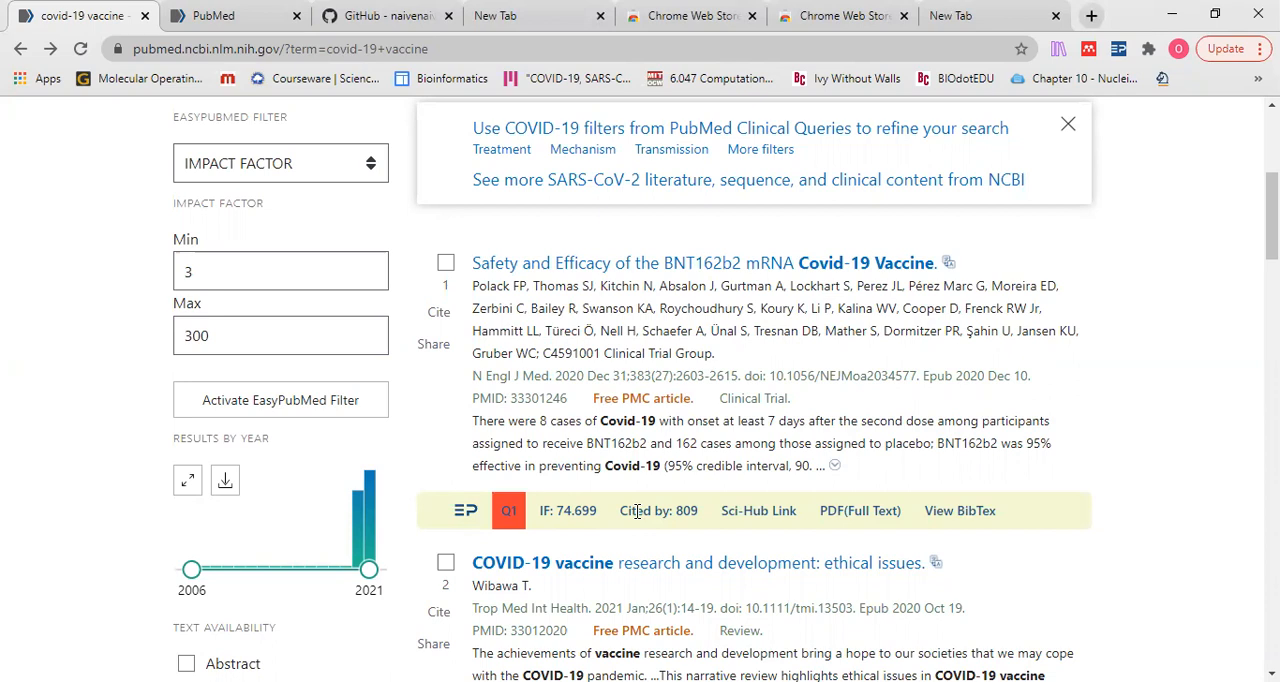
pyautogui.moveTo(758, 510)
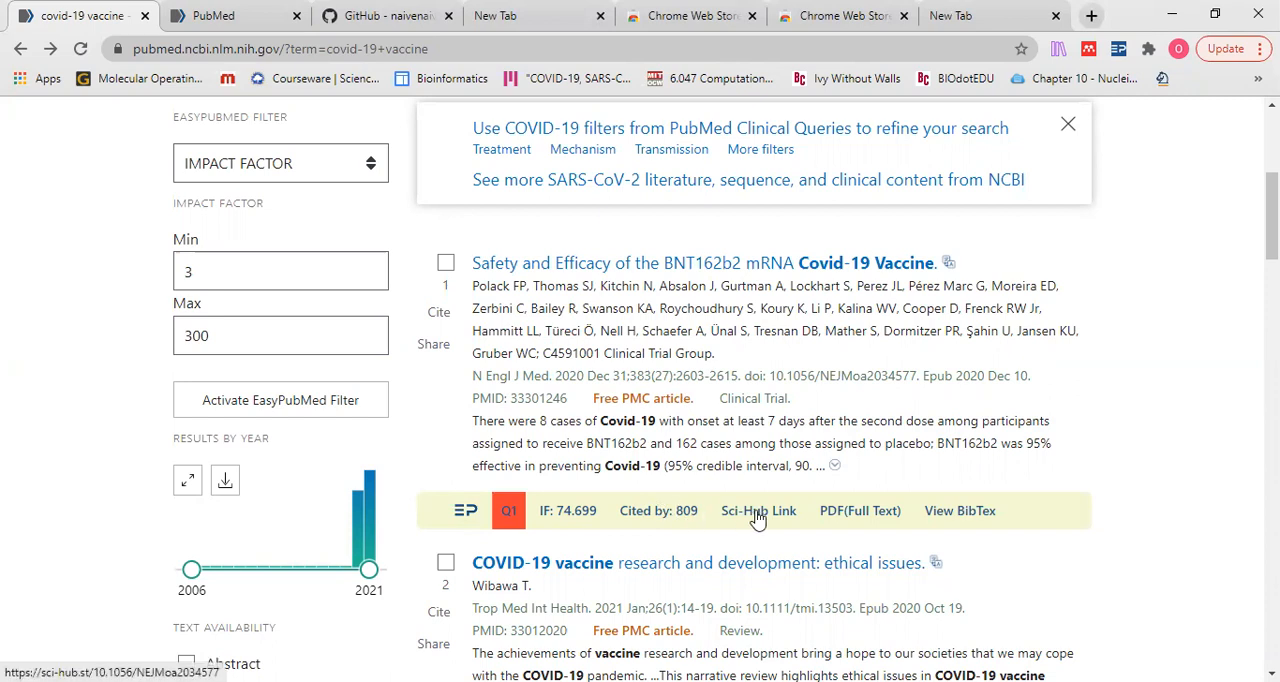
pyautogui.moveTo(776, 518)
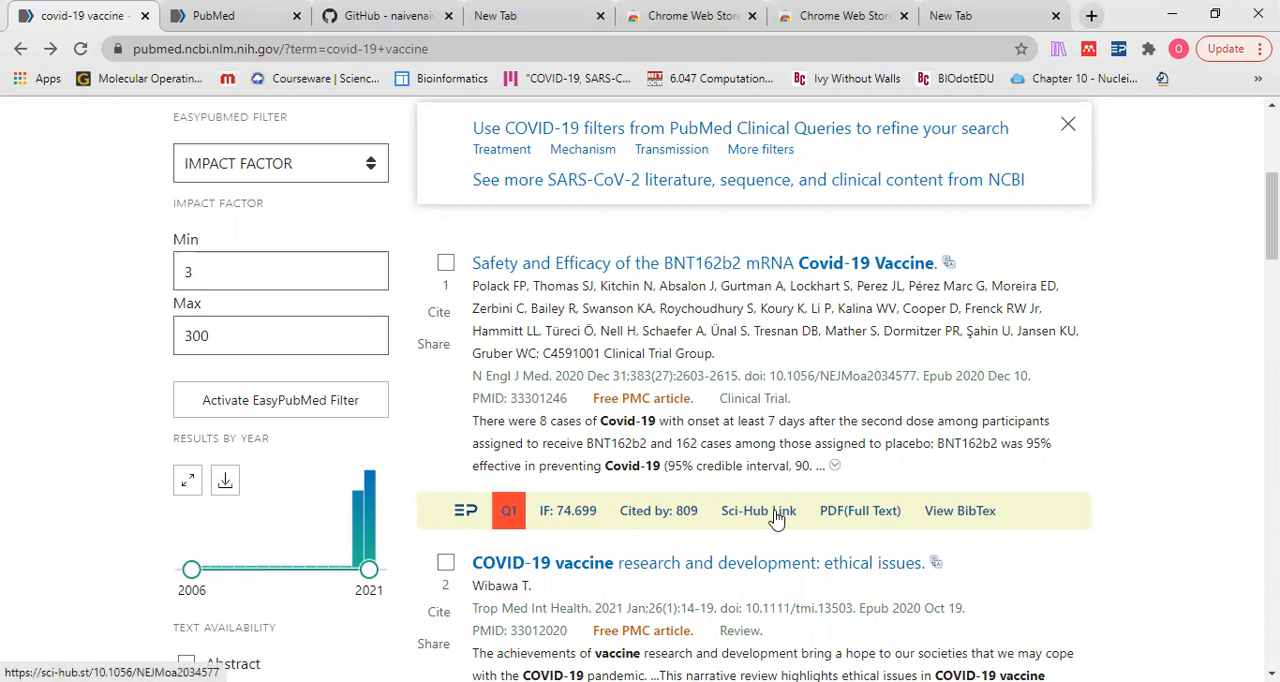
pyautogui.moveTo(784, 518)
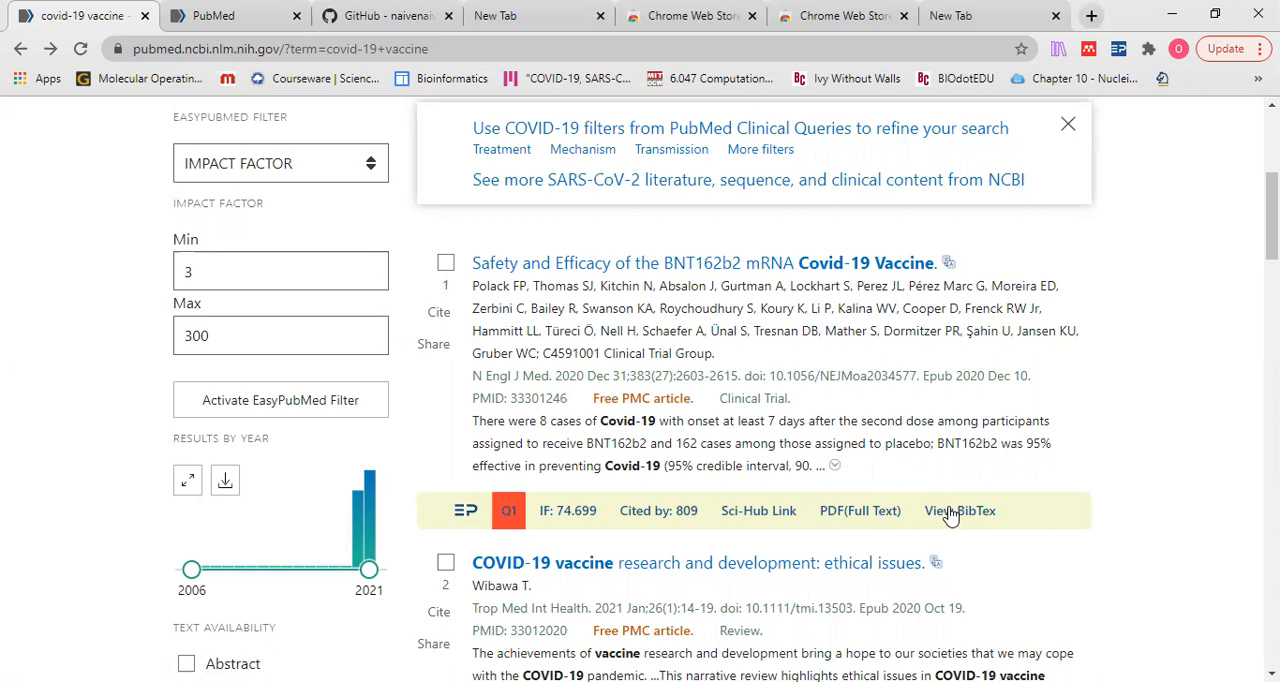
pyautogui.moveTo(764, 548)
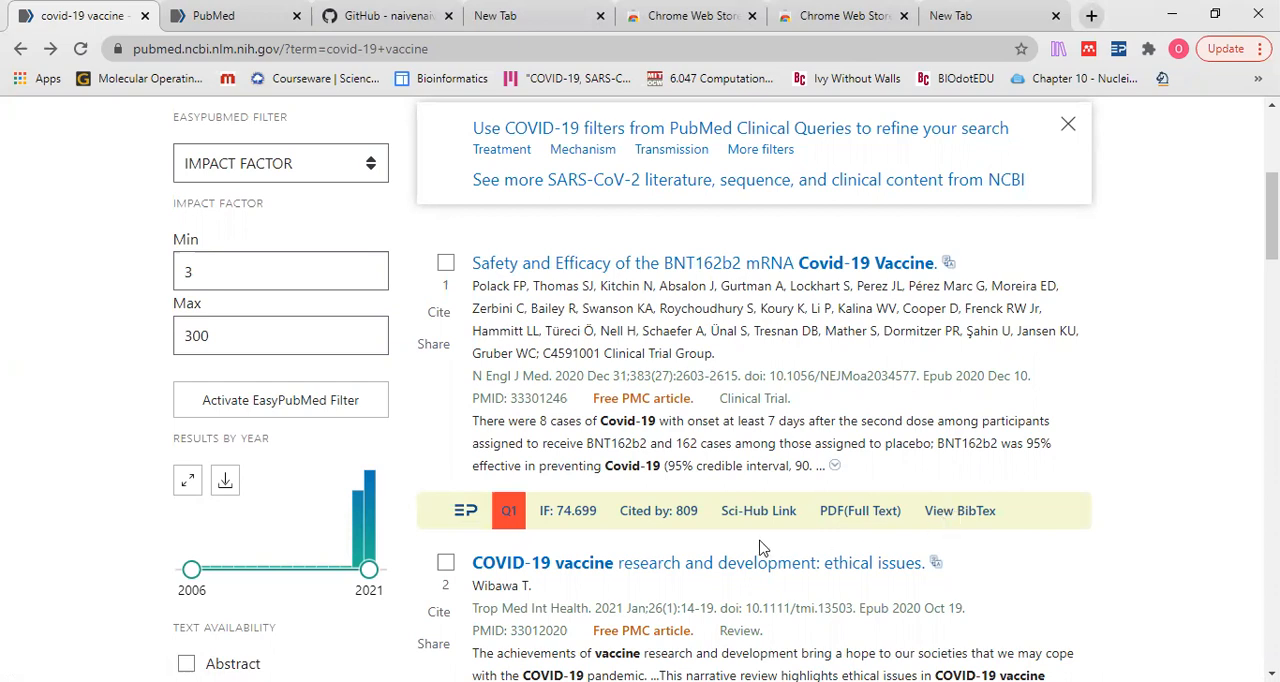
pyautogui.moveTo(840, 536)
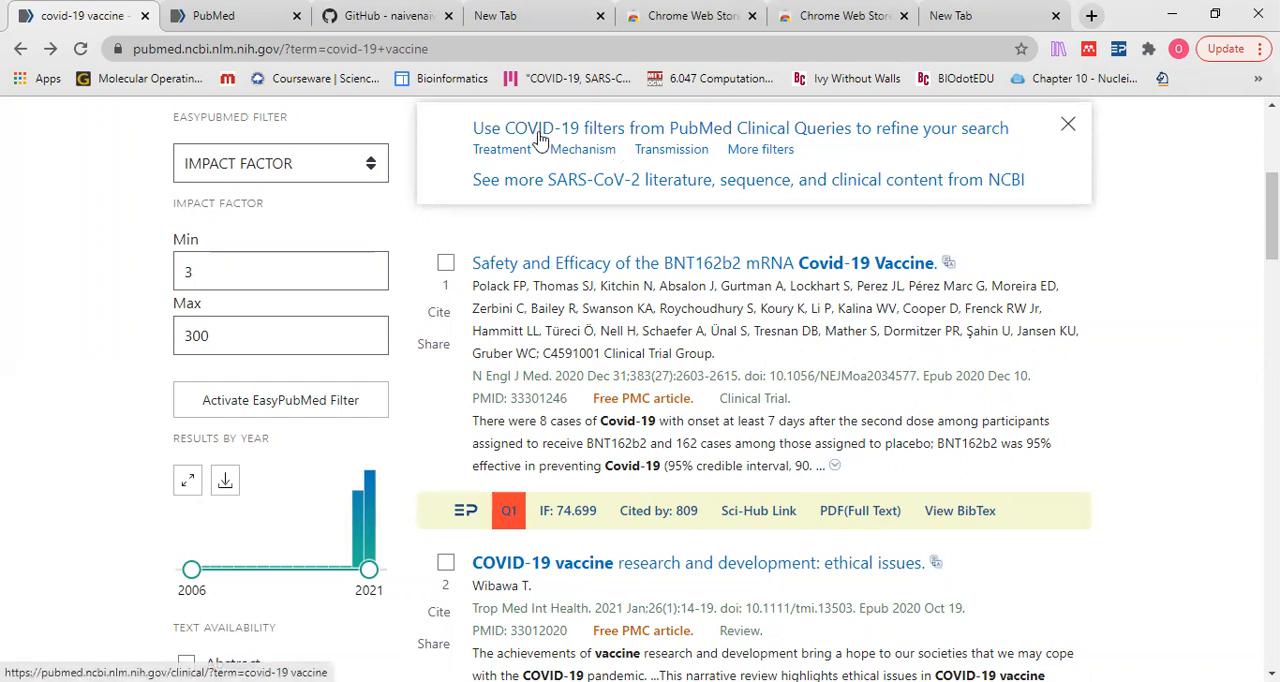
pyautogui.moveTo(690, 16)
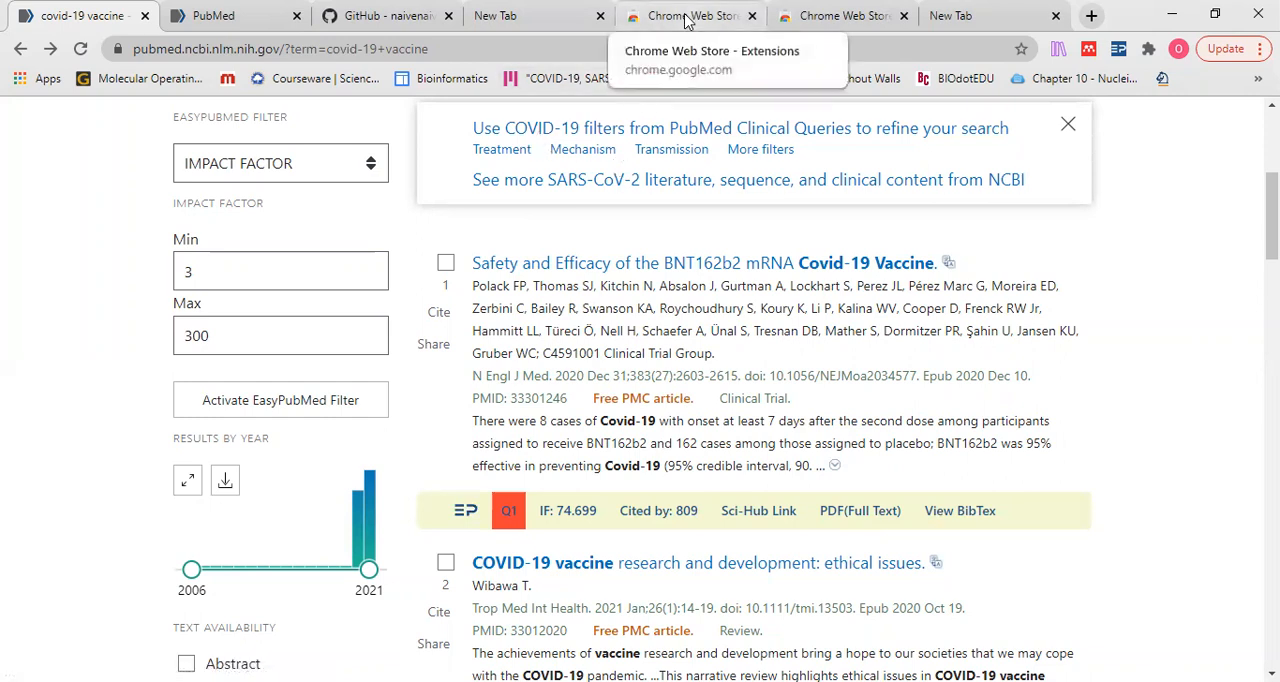
# Search the Chrome Web Store for 'easypubmed' to surface the EasyPubMed extension
pyautogui.click(690, 16)
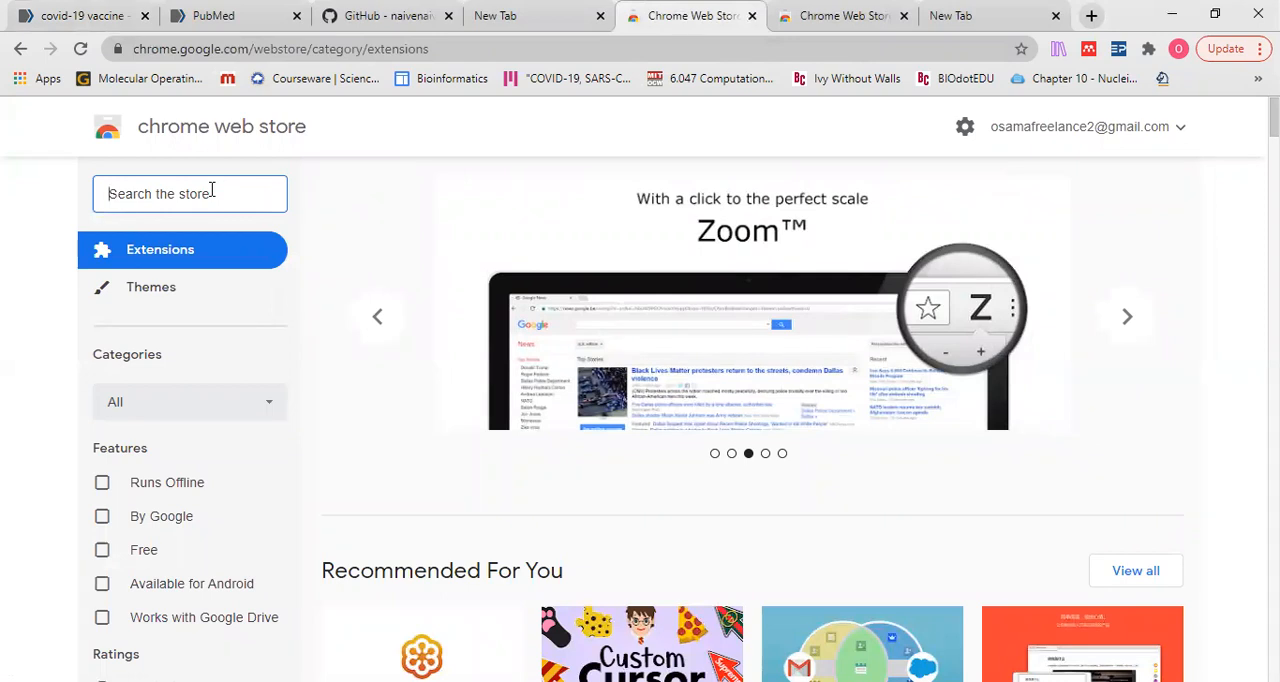
pyautogui.write('E')
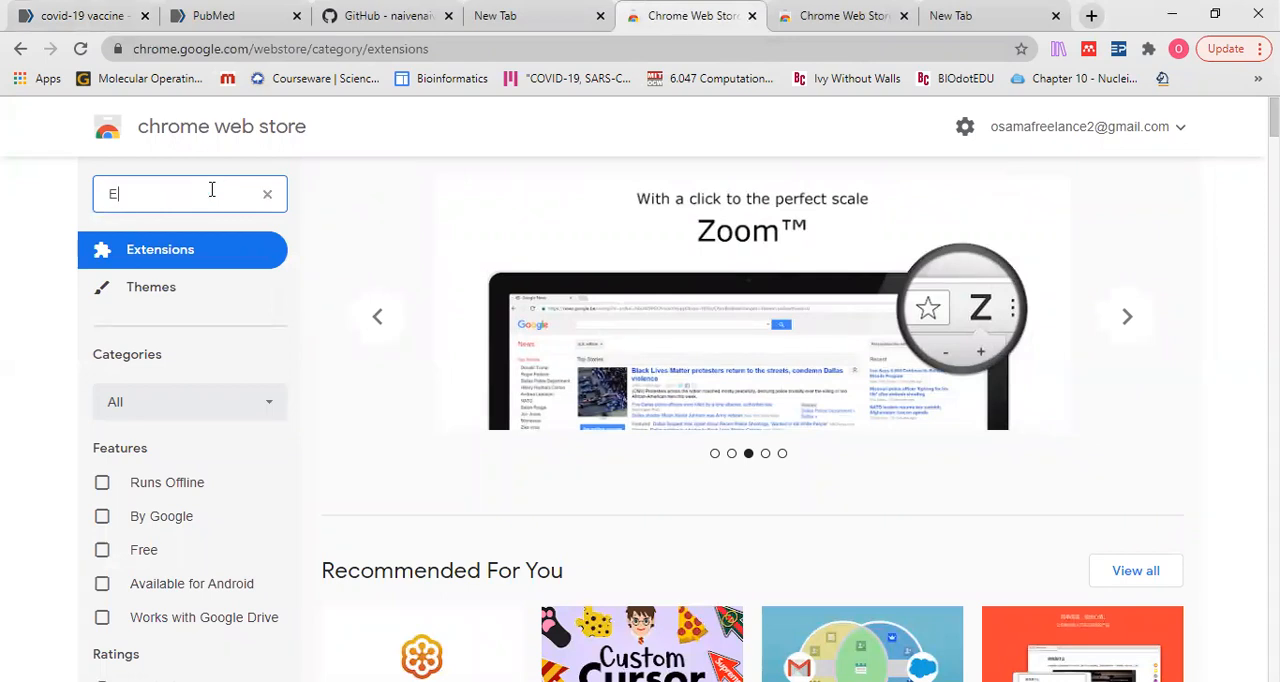
pyautogui.write('asy')
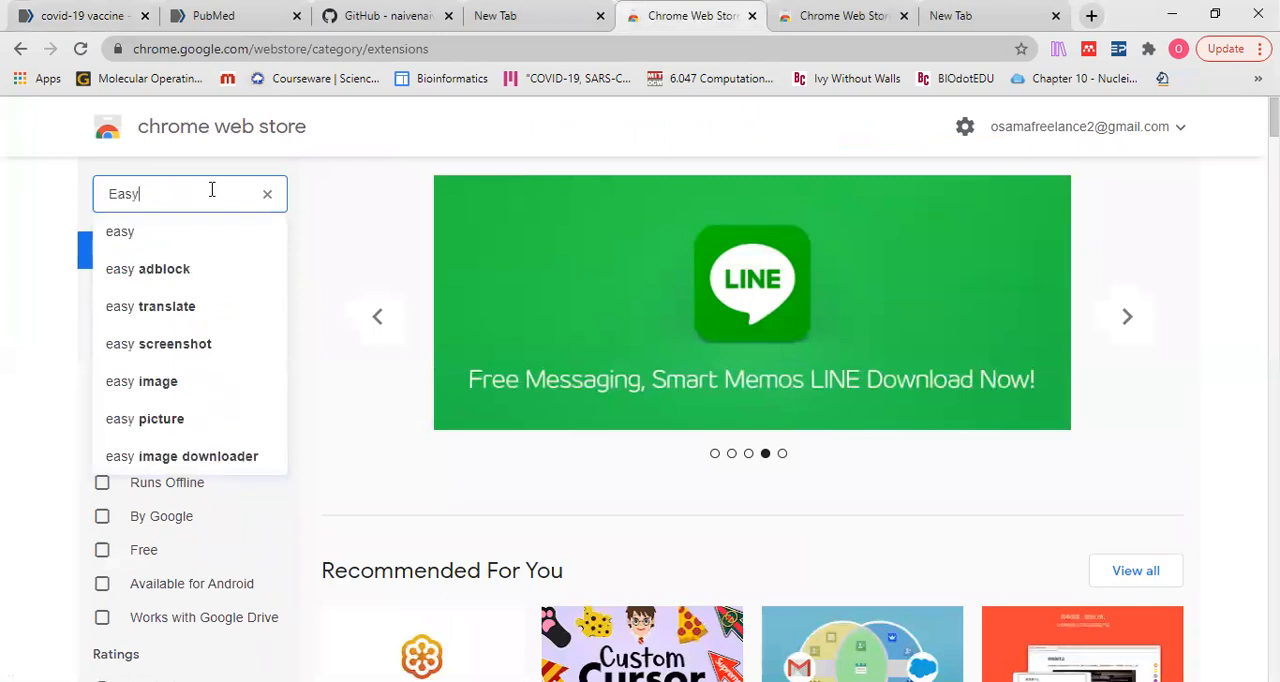
pyautogui.write('p')
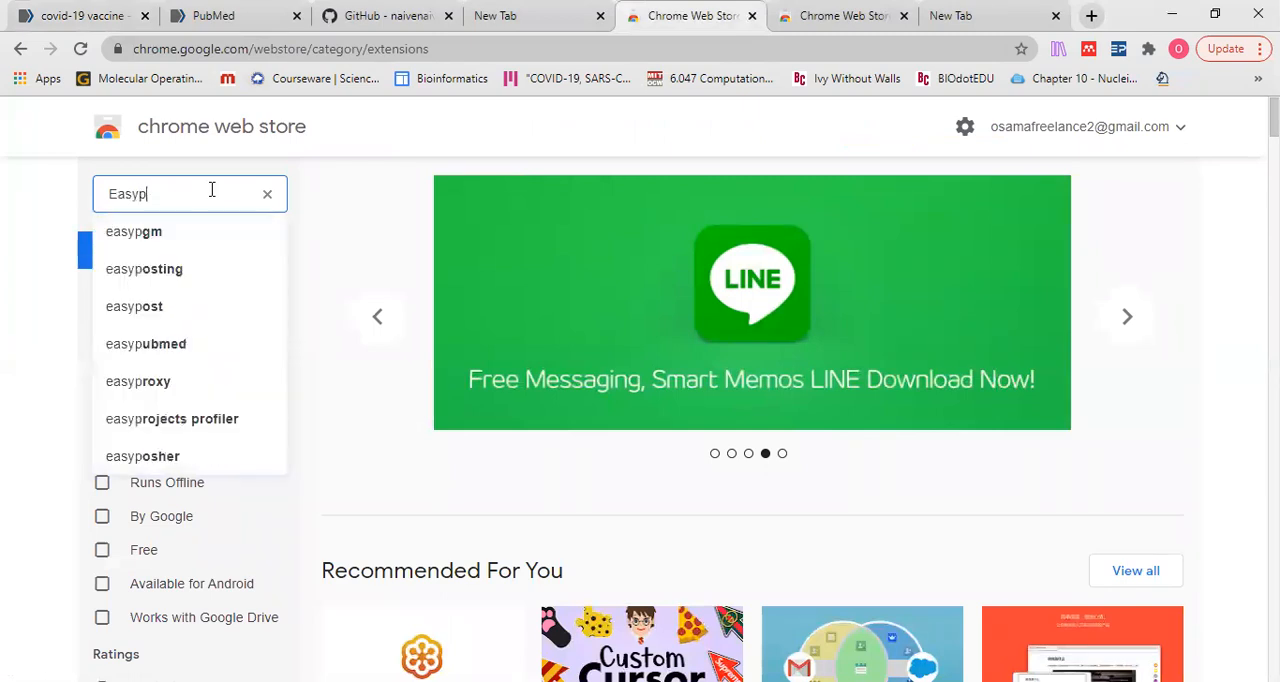
pyautogui.write('ubmed')
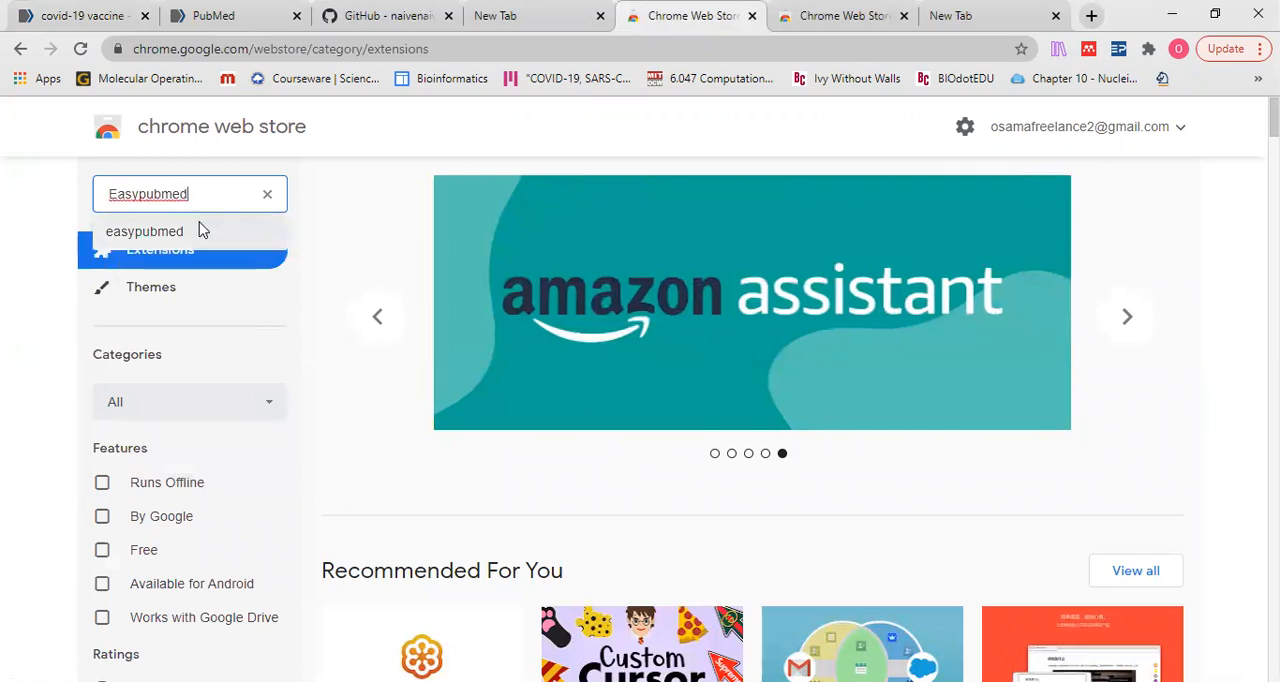
pyautogui.click(144, 230)
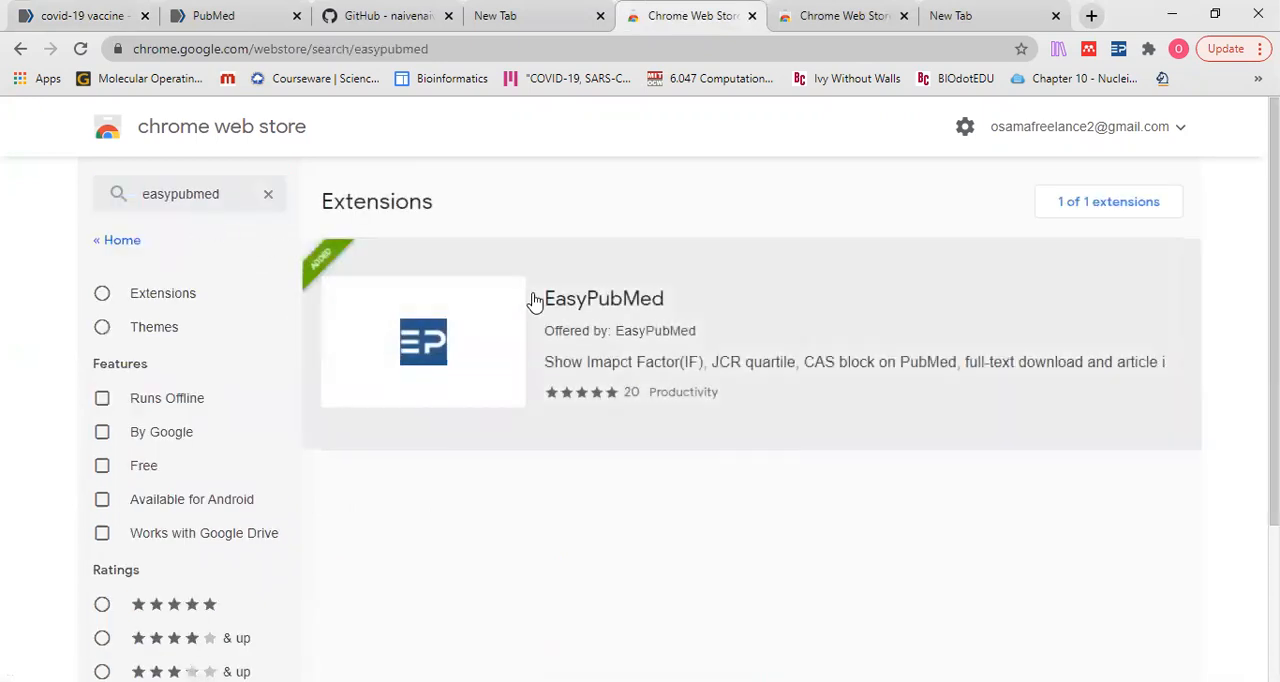
pyautogui.moveTo(636, 300)
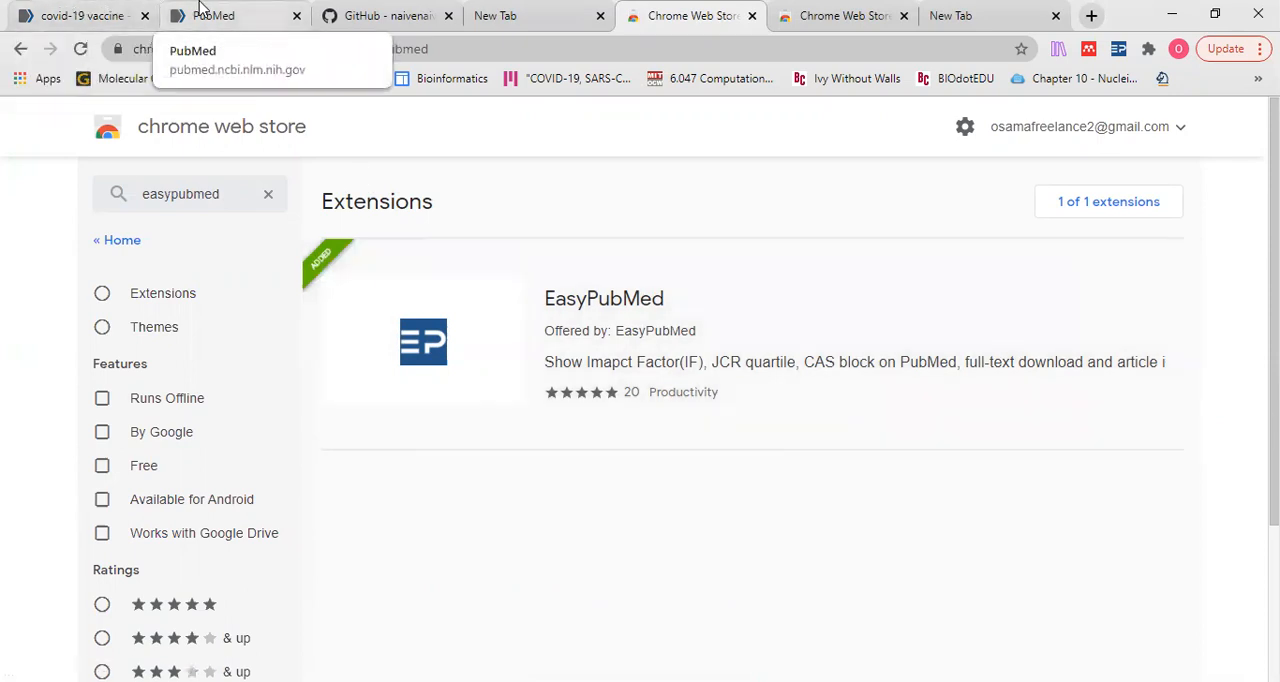
# Run a PubMed search for 'covid-19 vaccine', returning 7,255 results
pyautogui.click(236, 16)
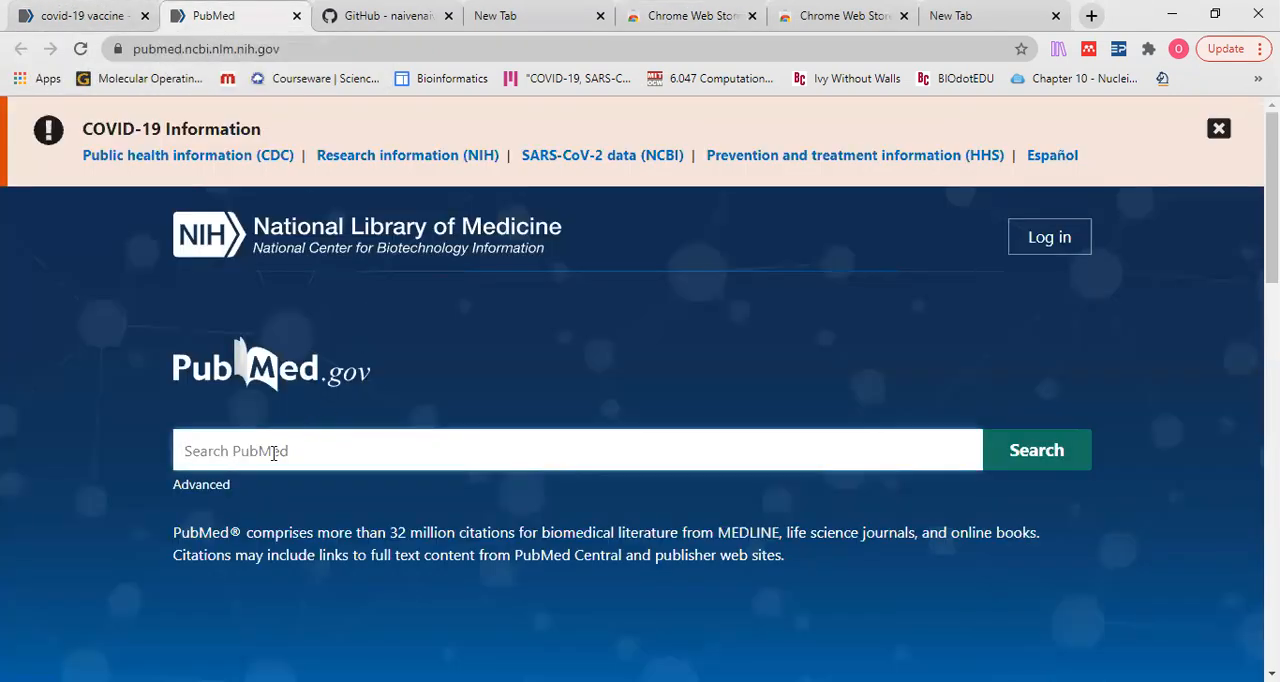
pyautogui.click(1036, 448)
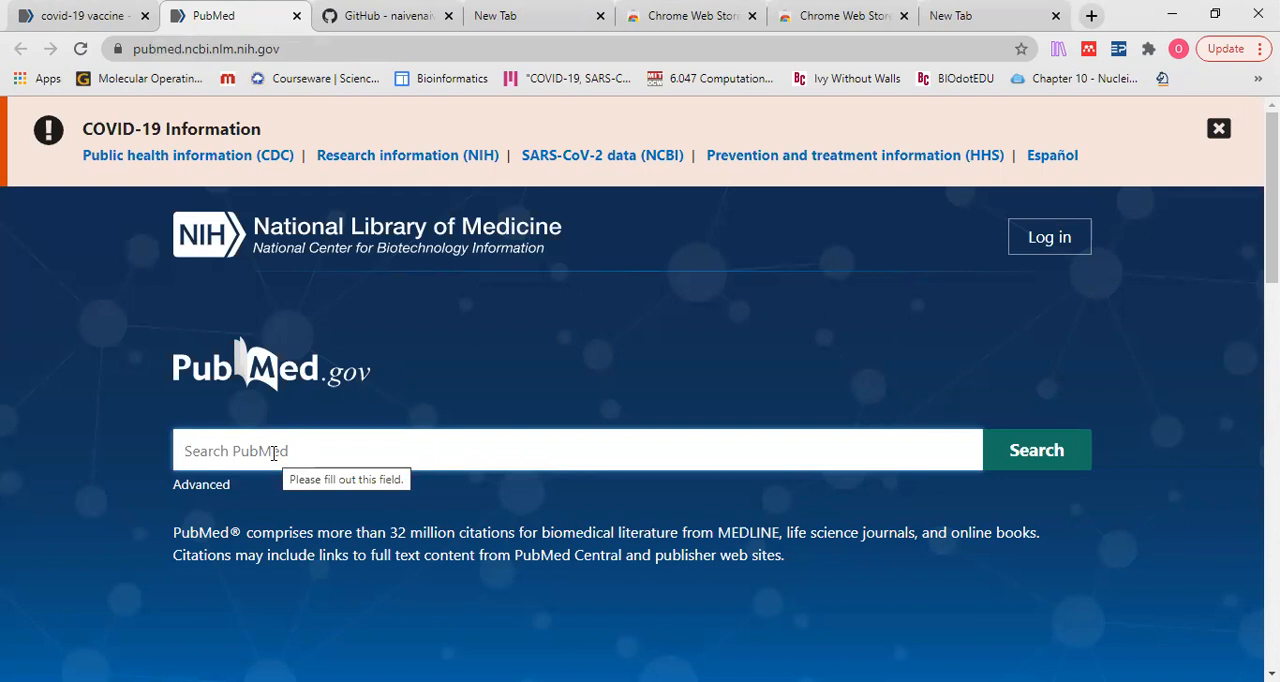
pyautogui.write('covid')
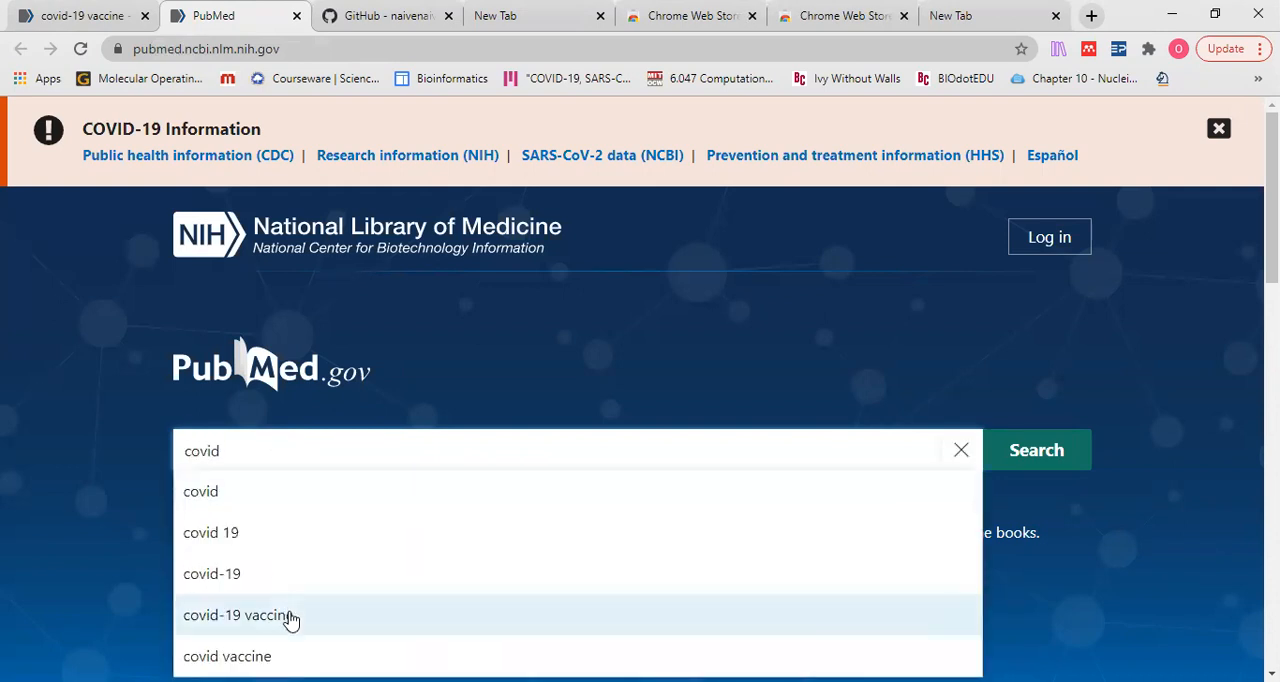
pyautogui.click(240, 616)
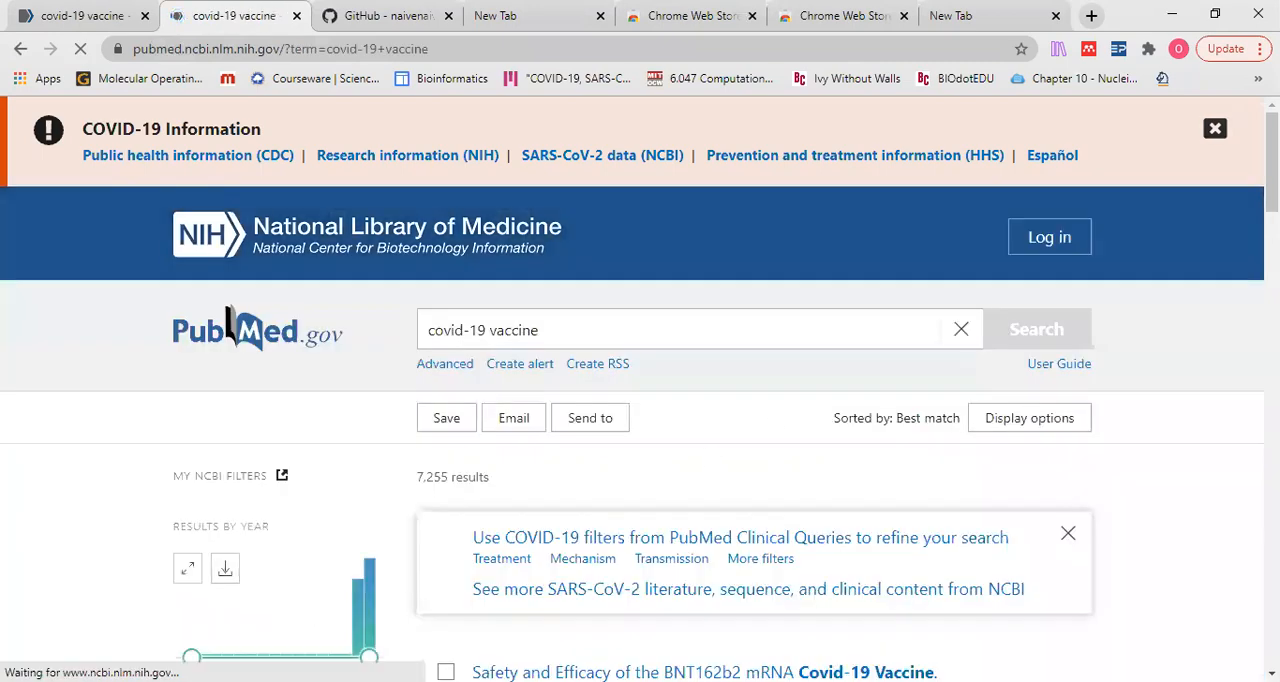
# View the BNT162b2 vaccine article's full-text PDF and BibTeX citation via its EasyPubMed bar
pyautogui.scroll(-3)
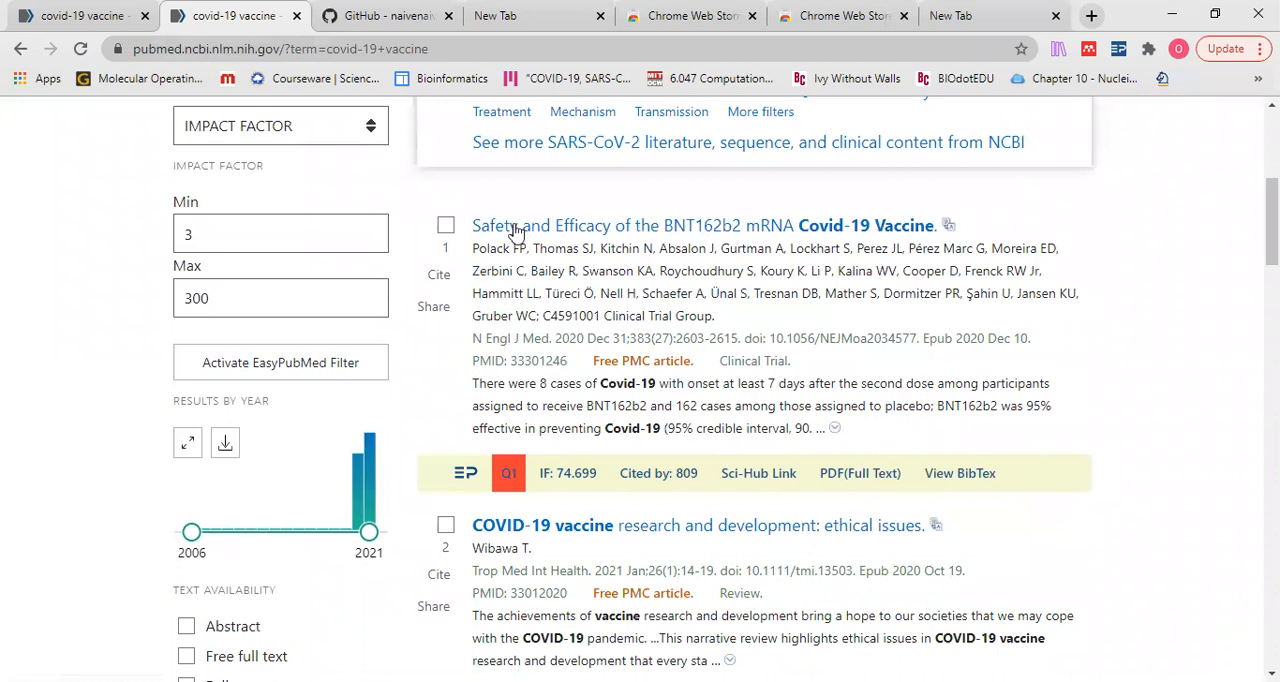
pyautogui.moveTo(614, 232)
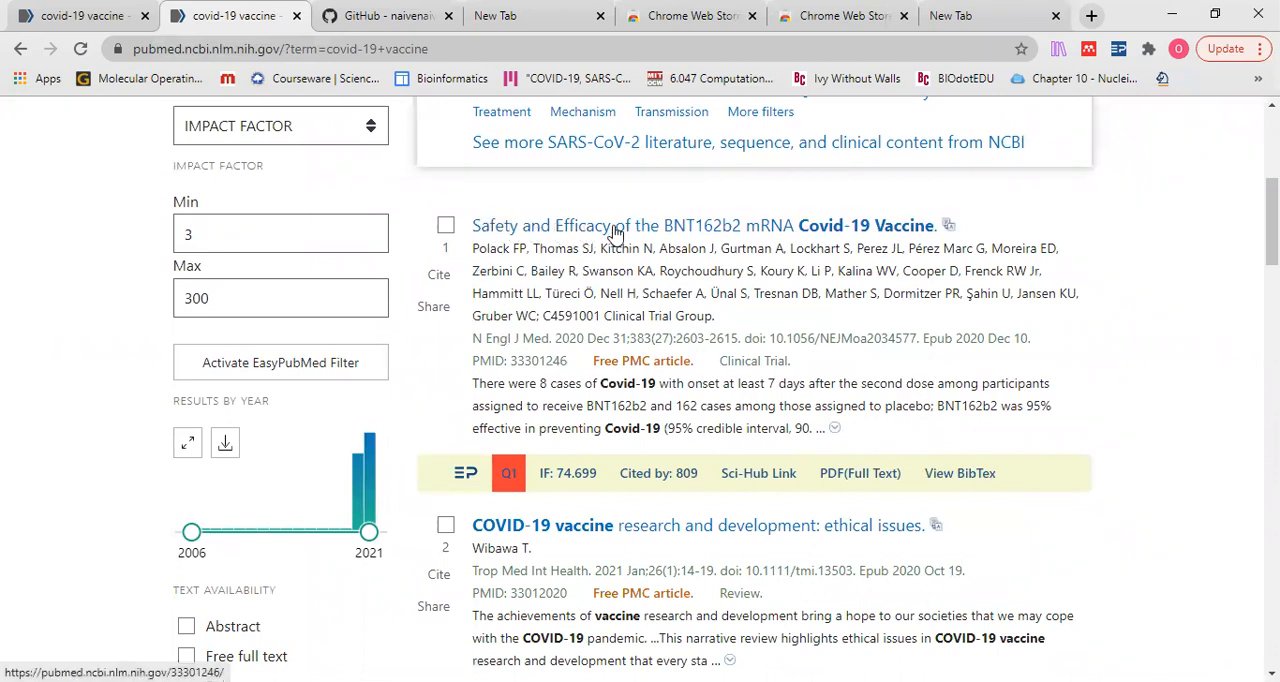
pyautogui.moveTo(684, 232)
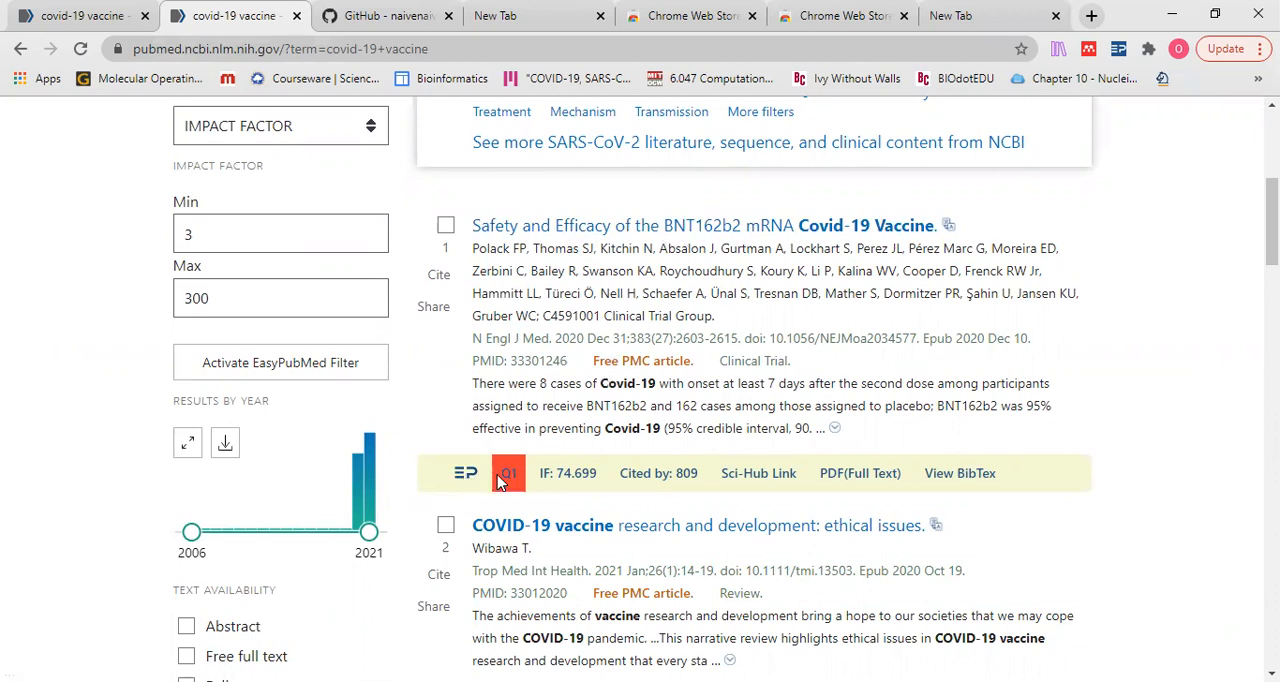
pyautogui.moveTo(496, 480)
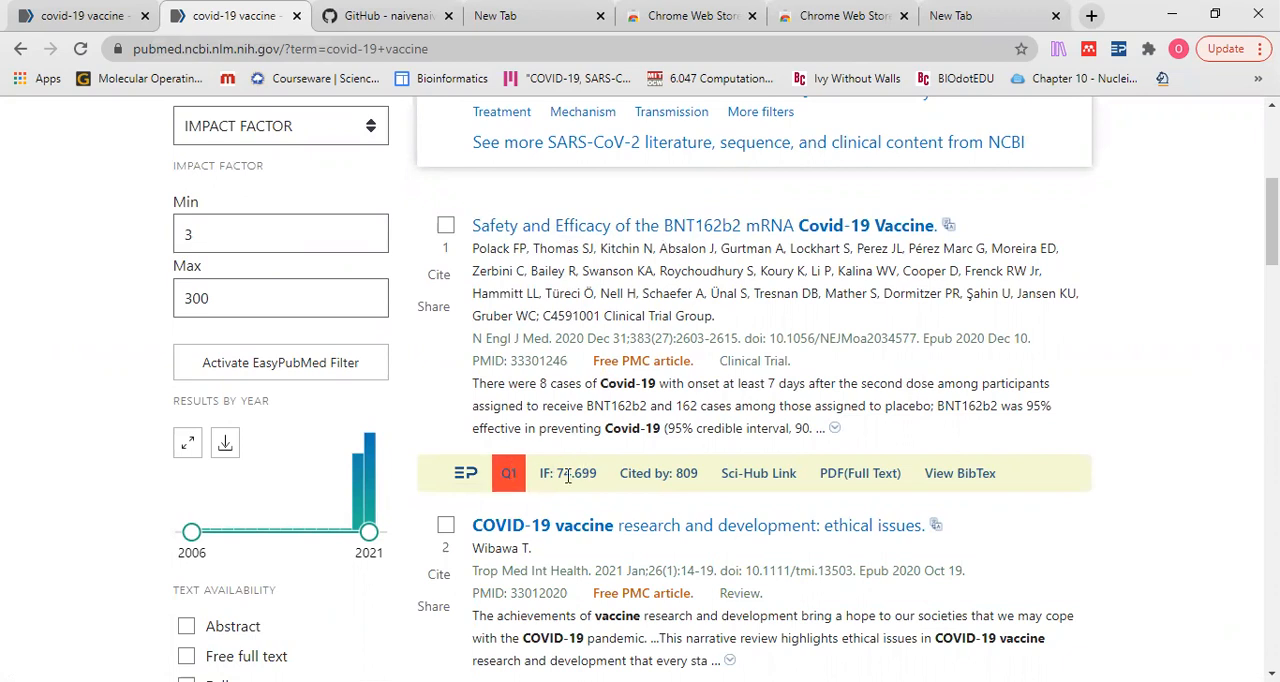
pyautogui.moveTo(756, 474)
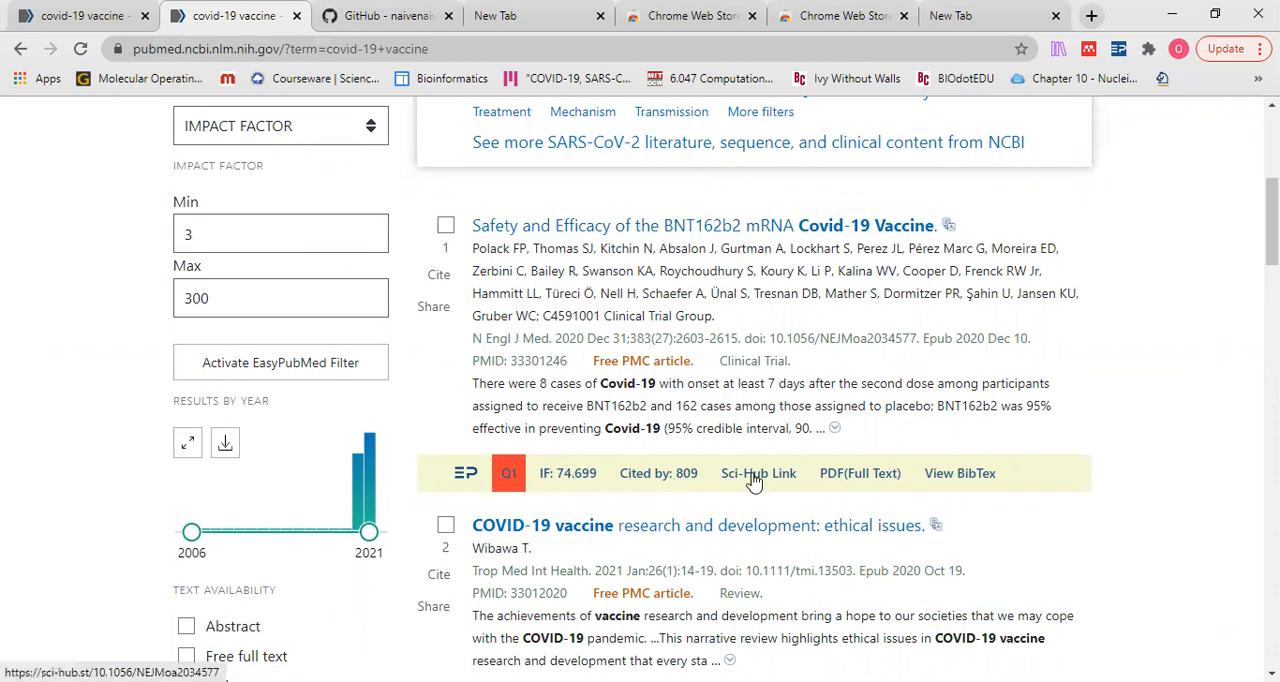
pyautogui.moveTo(860, 474)
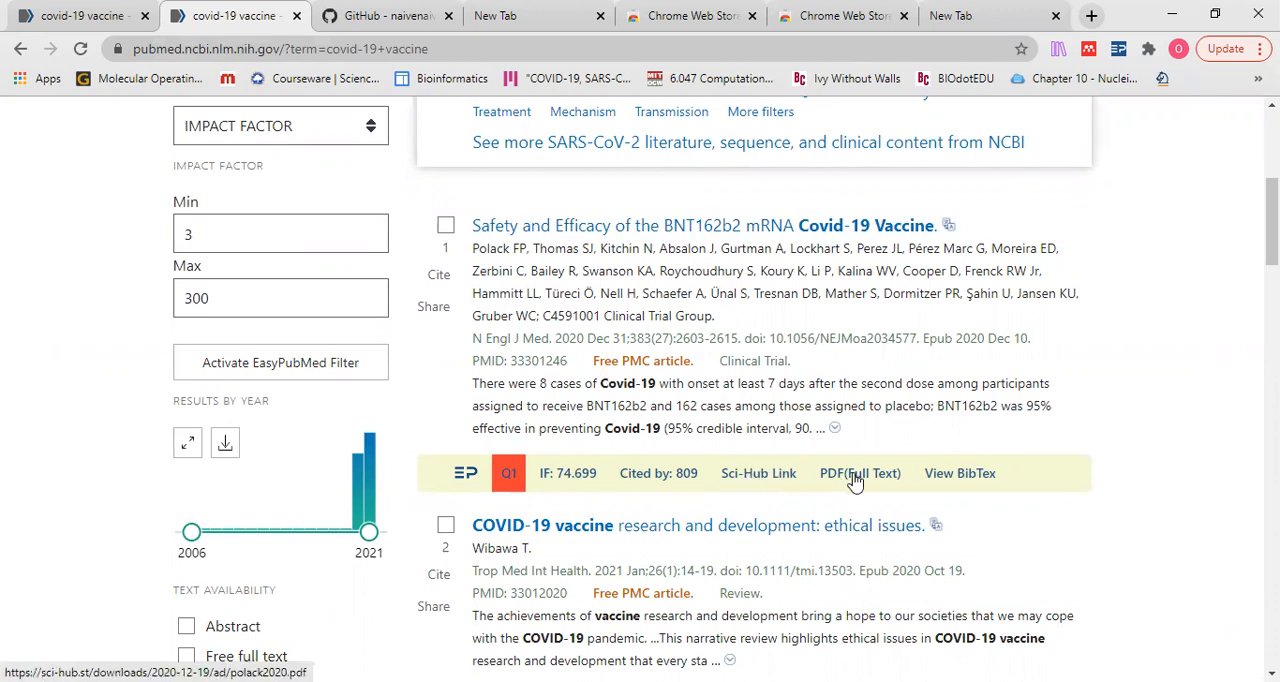
pyautogui.click(860, 474)
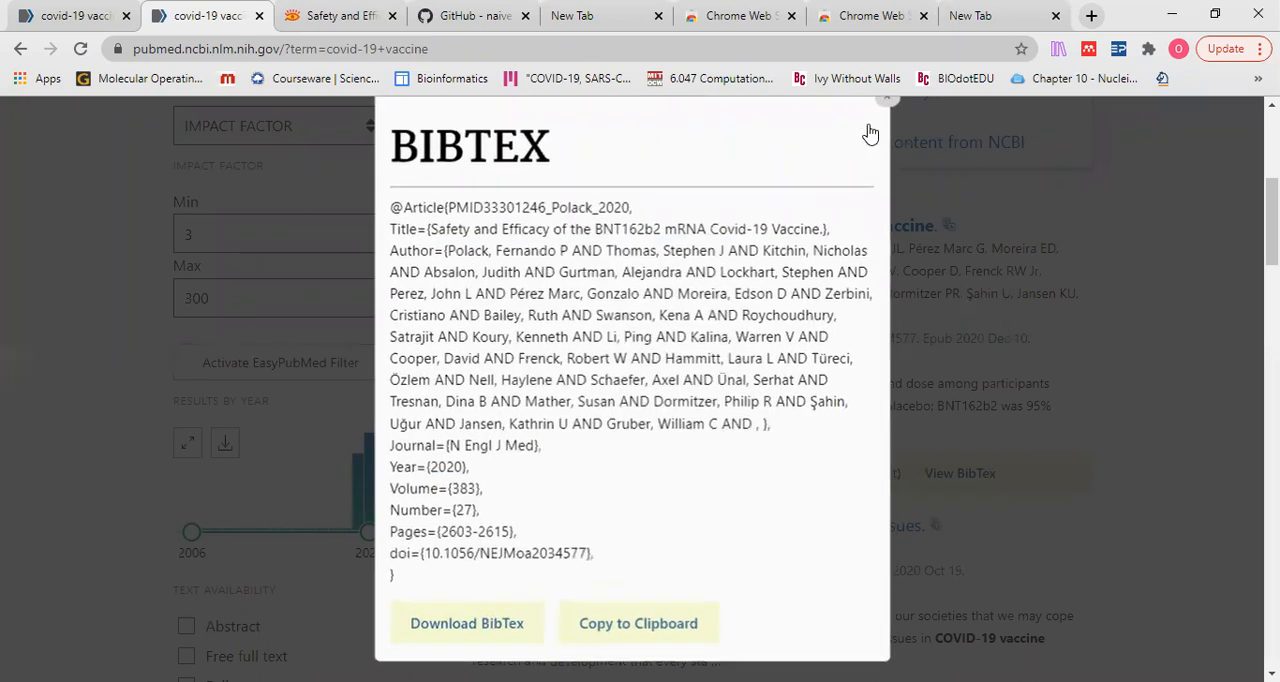
# Dismiss the BibTeX window and review later results' quartile and impact factor bars
pyautogui.click(884, 98)
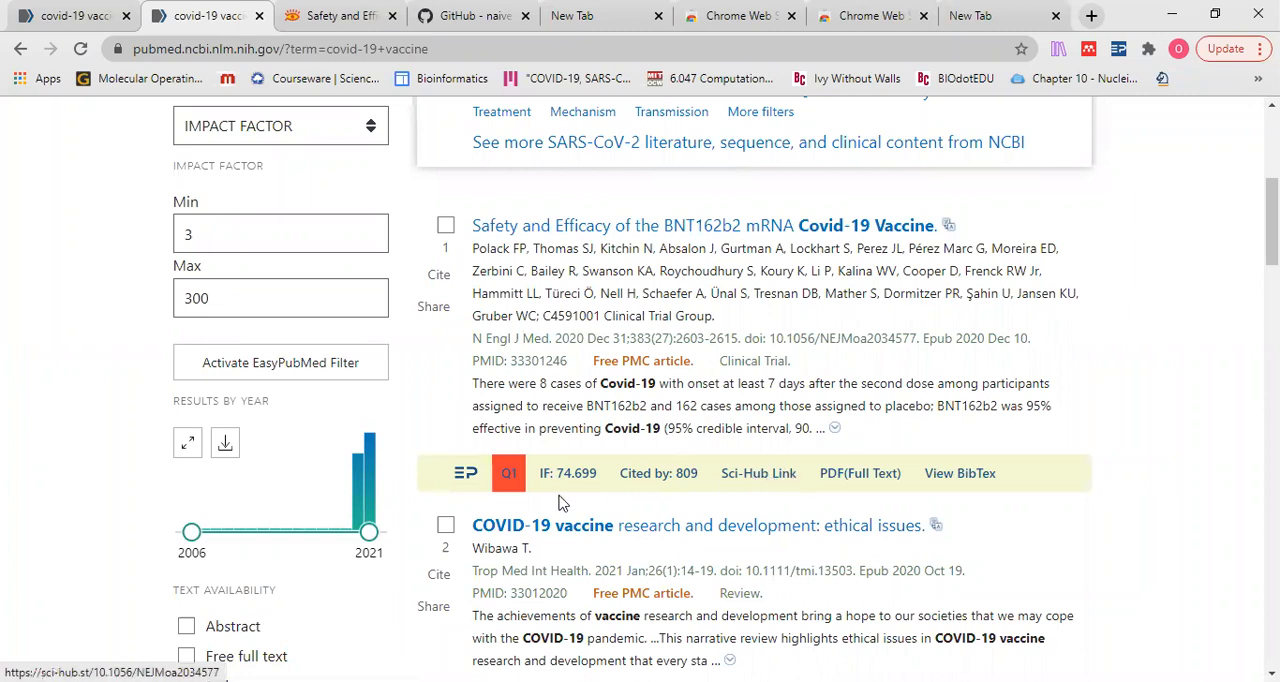
pyautogui.moveTo(1016, 430)
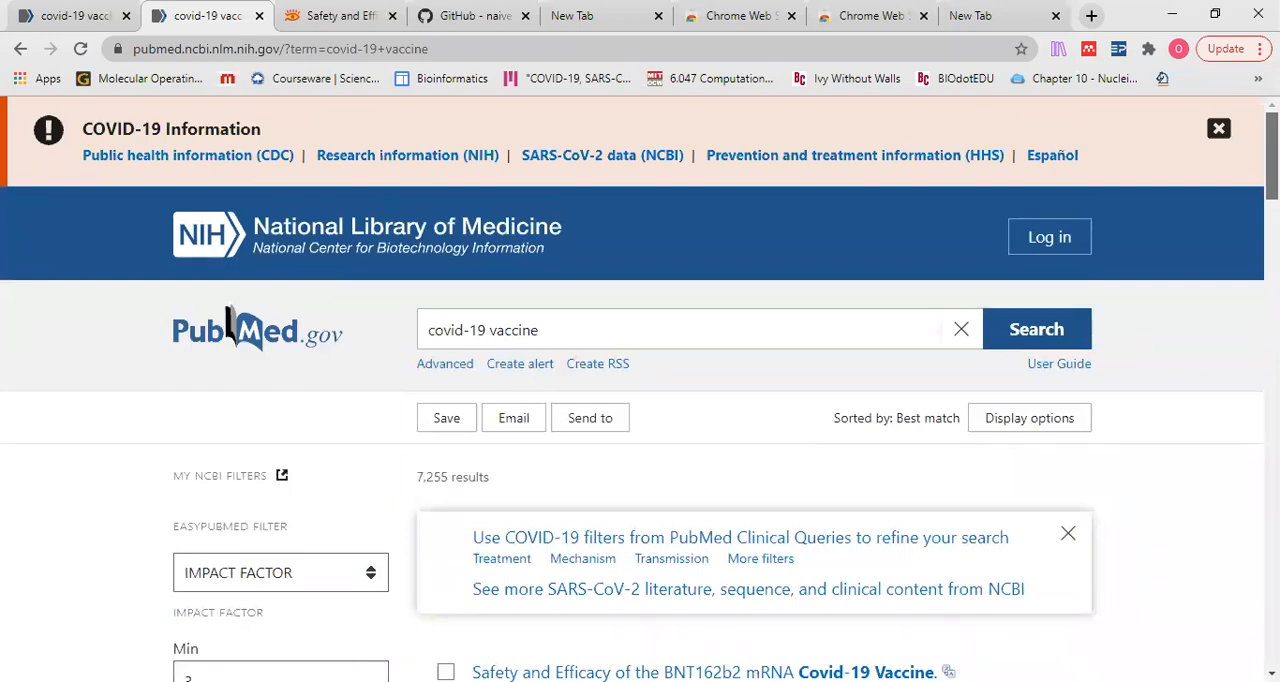
pyautogui.scroll(-3)
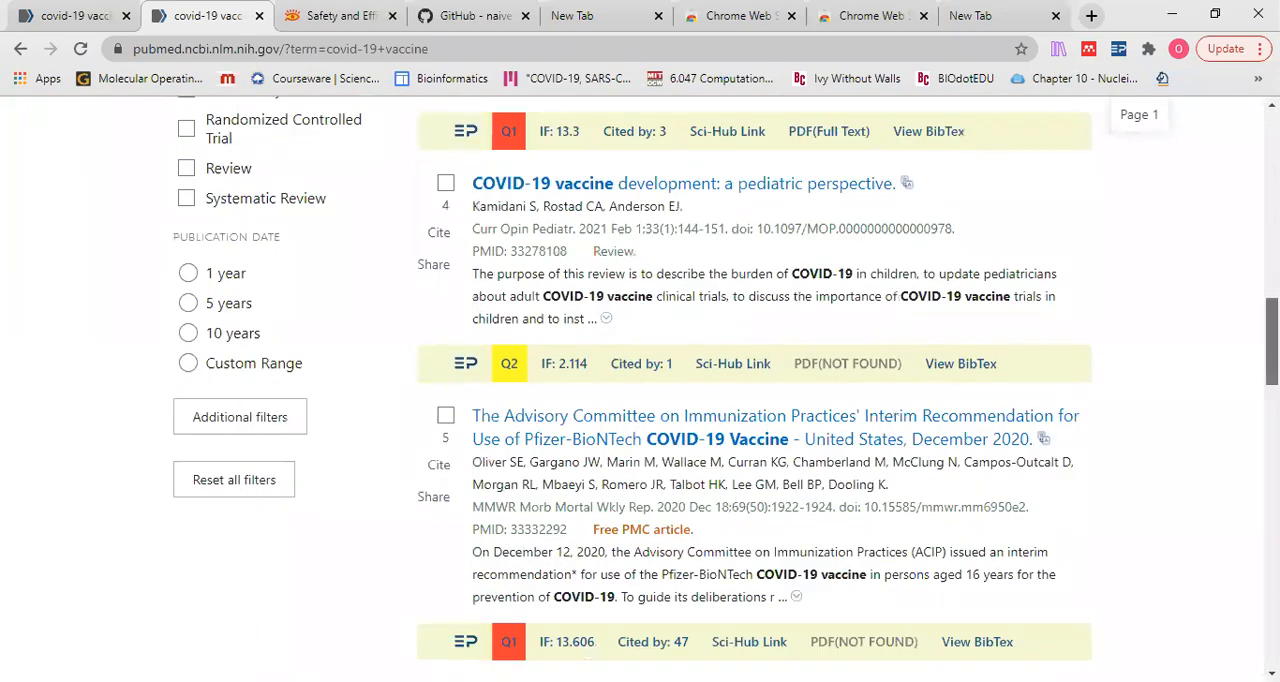
pyautogui.scroll(-3)
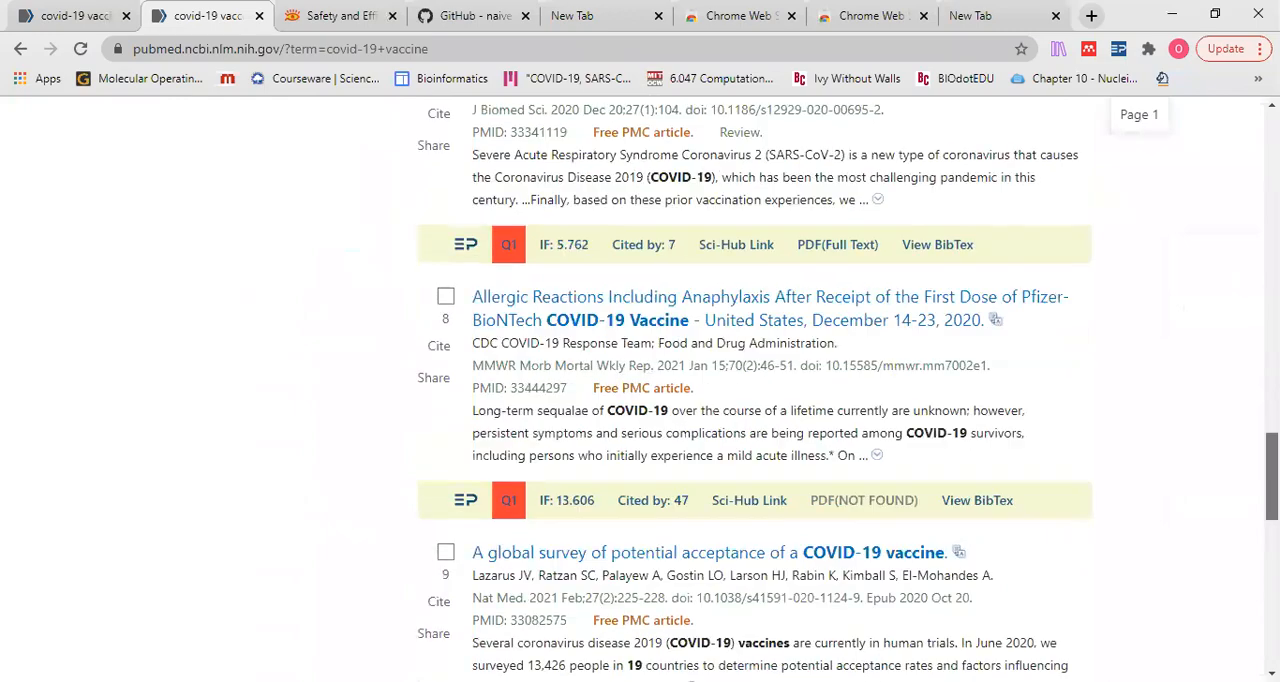